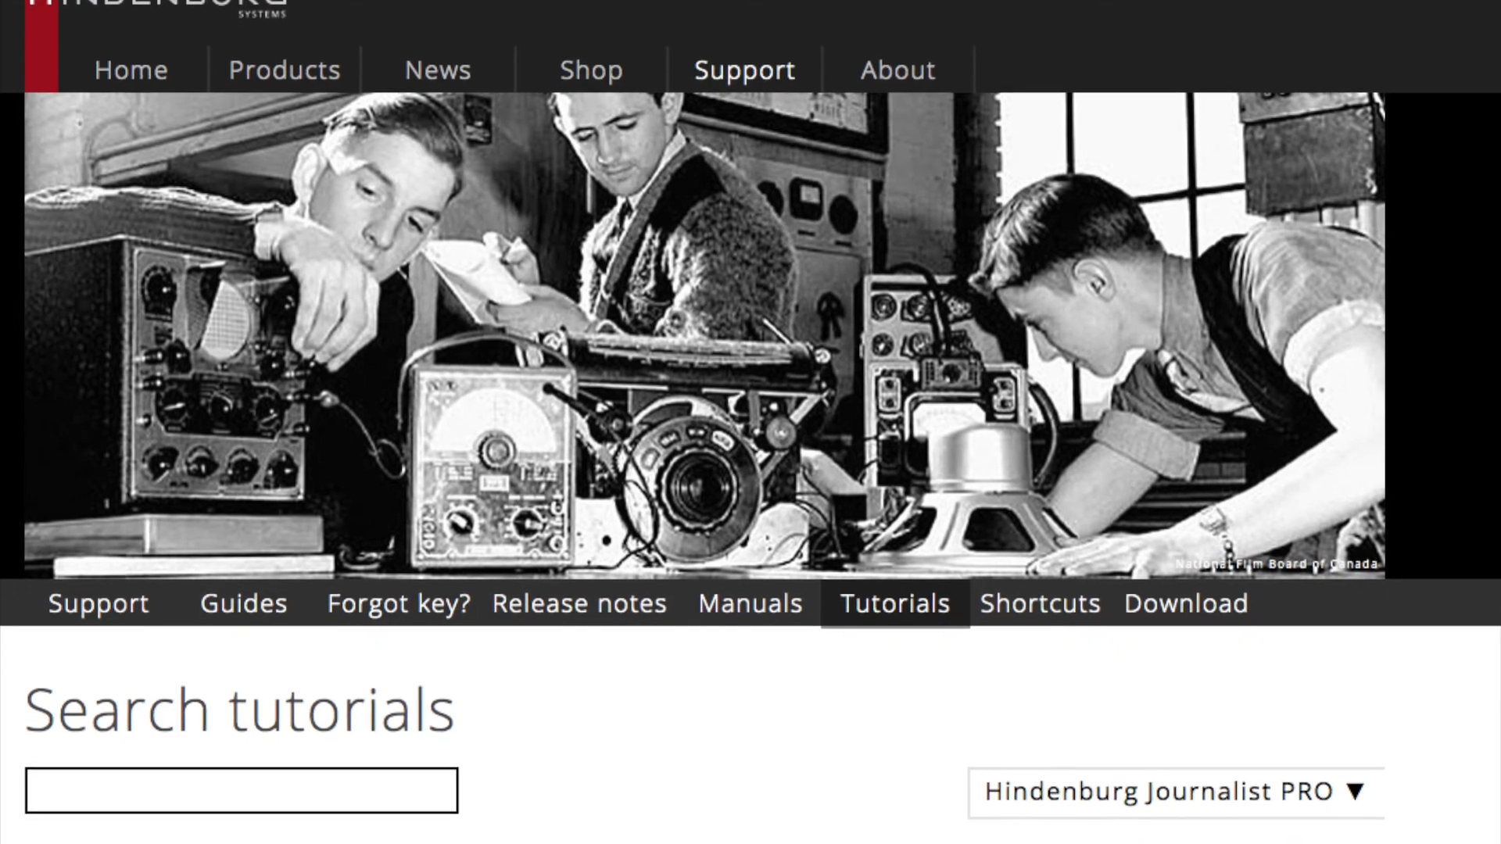
scroll("down", 3)
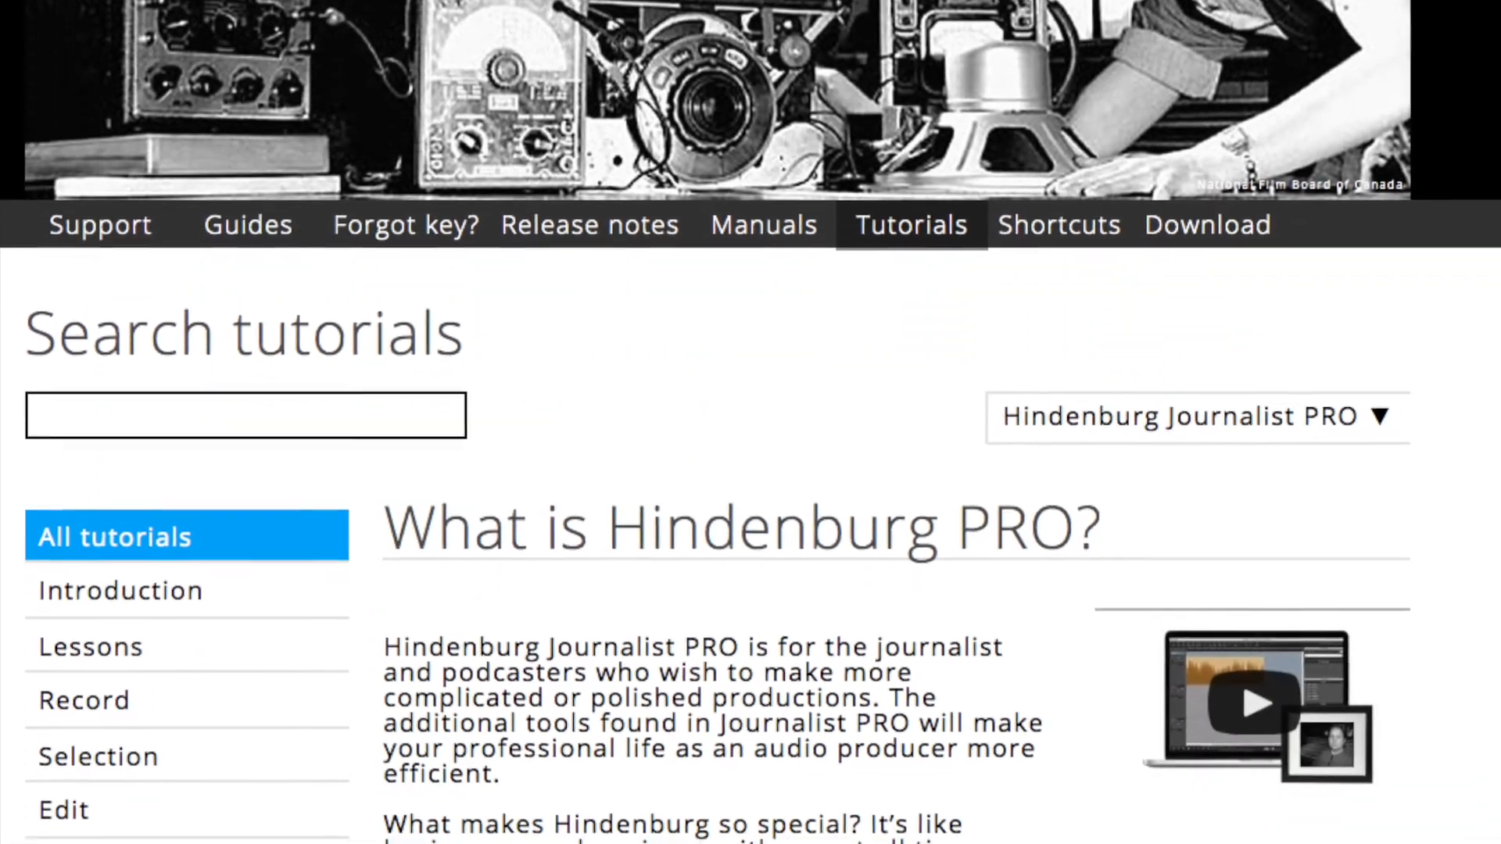
scroll("down", 3)
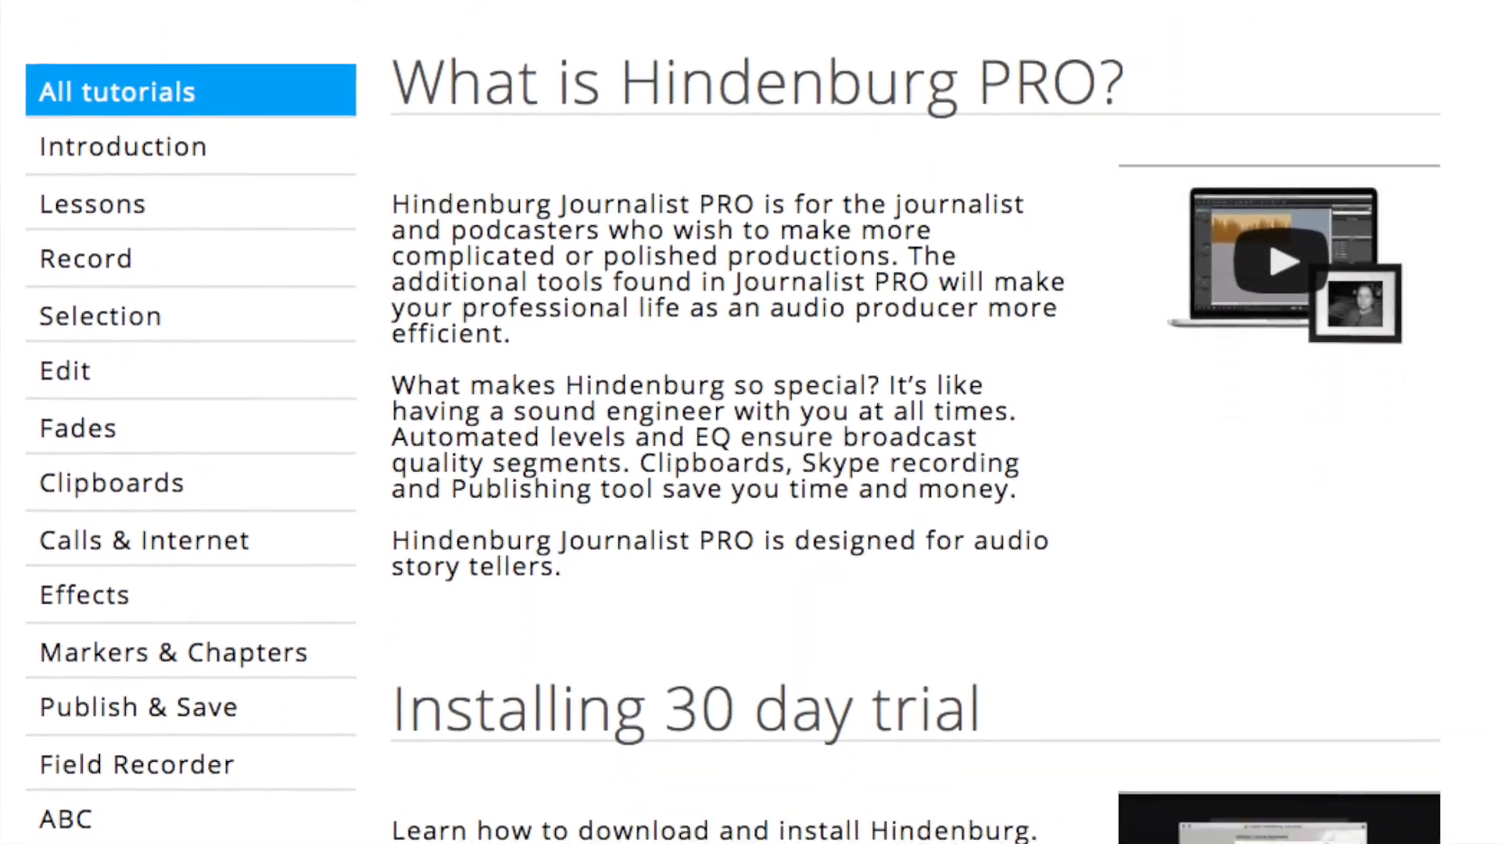